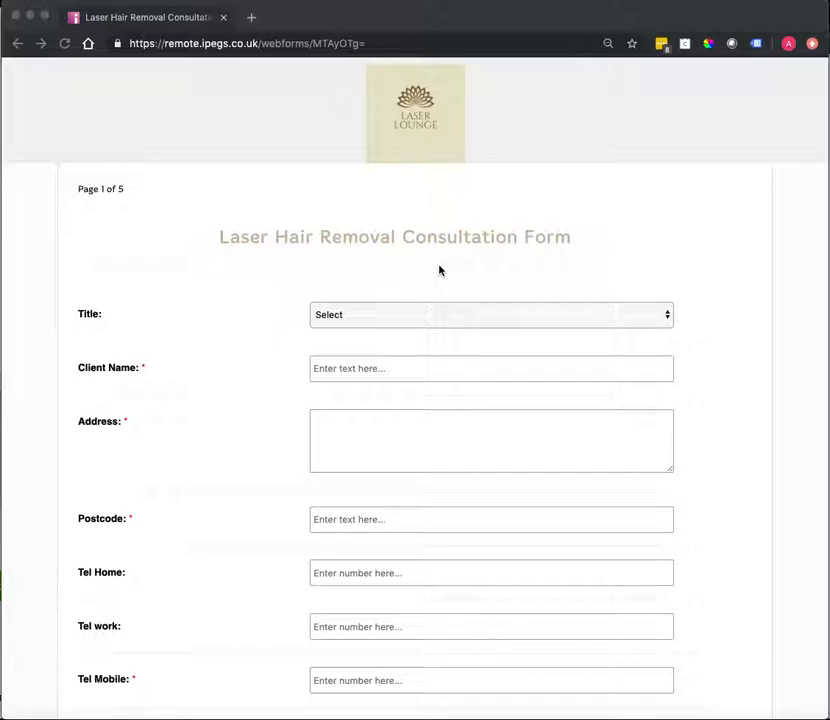
mouse_move(468, 176)
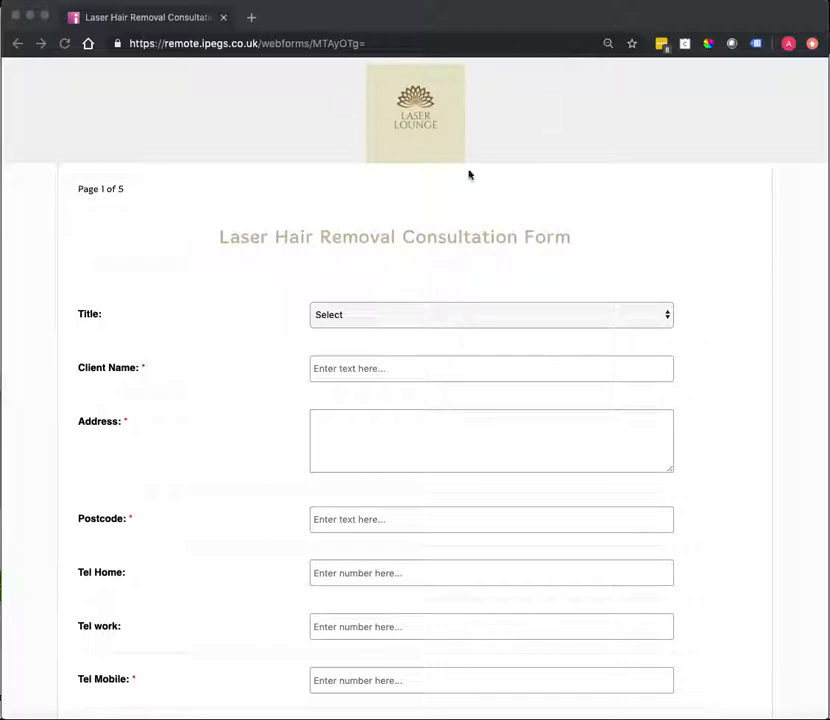
mouse_move(222, 238)
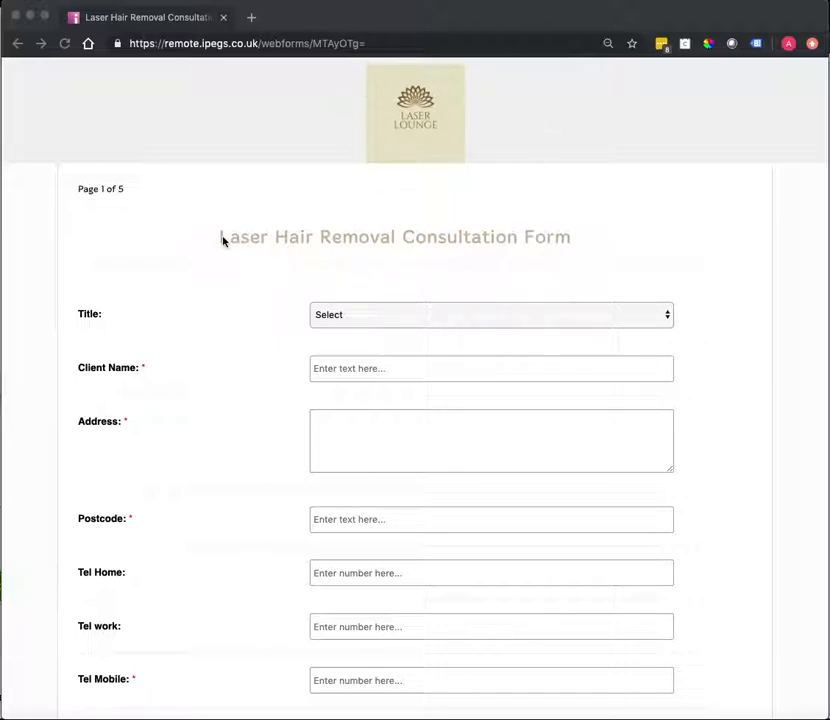
mouse_move(564, 238)
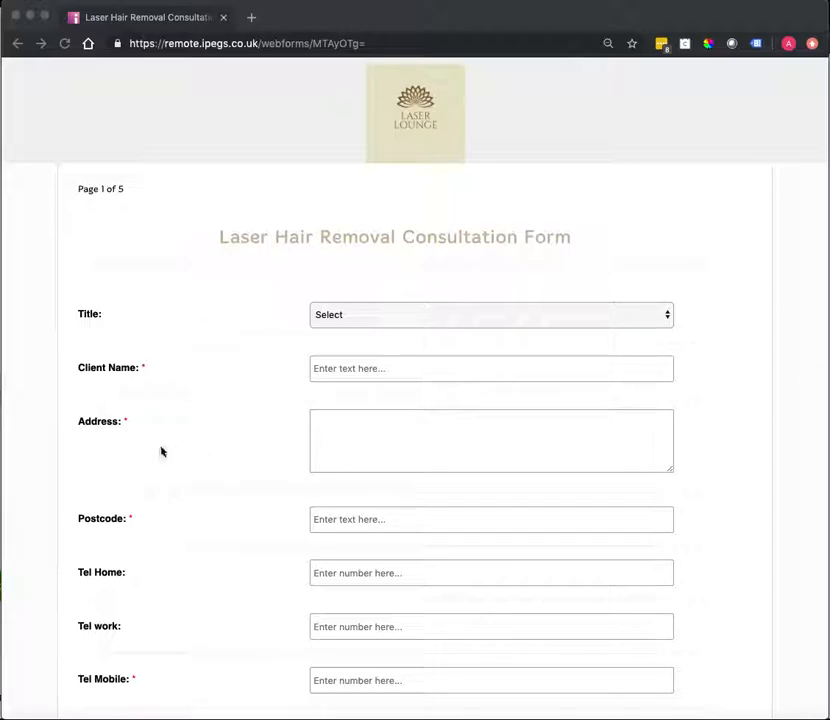
mouse_move(268, 420)
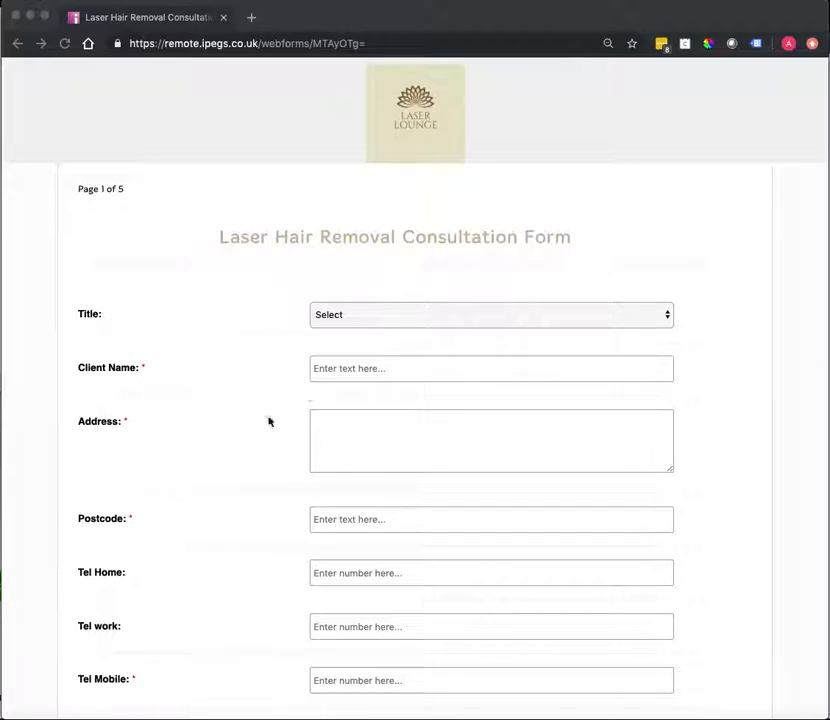
mouse_move(236, 390)
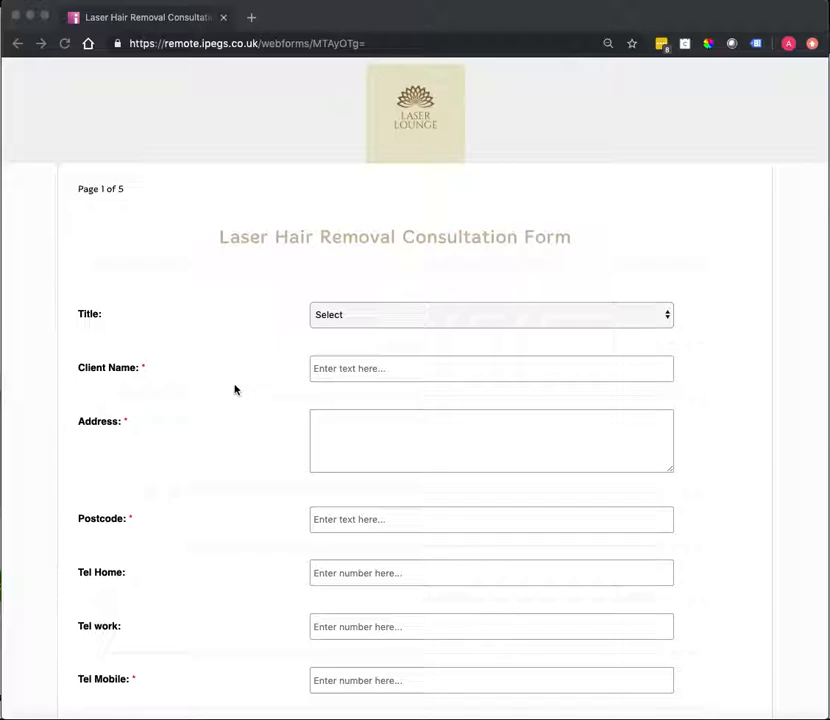
mouse_move(246, 400)
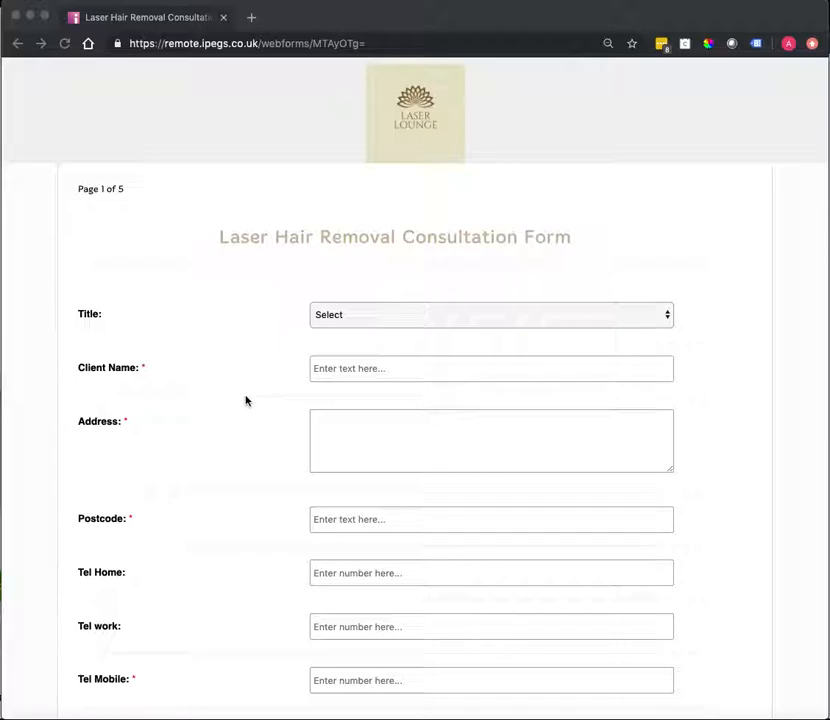
mouse_move(244, 412)
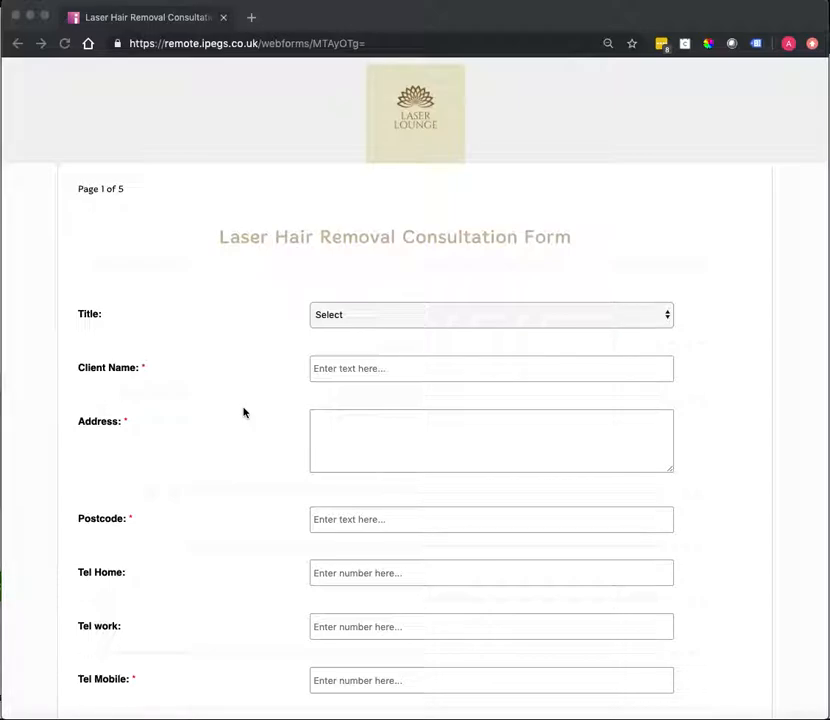
Step: Scroll through all client detail fields on page 1 and continue to page 2, Medical History
scroll(down, 3)
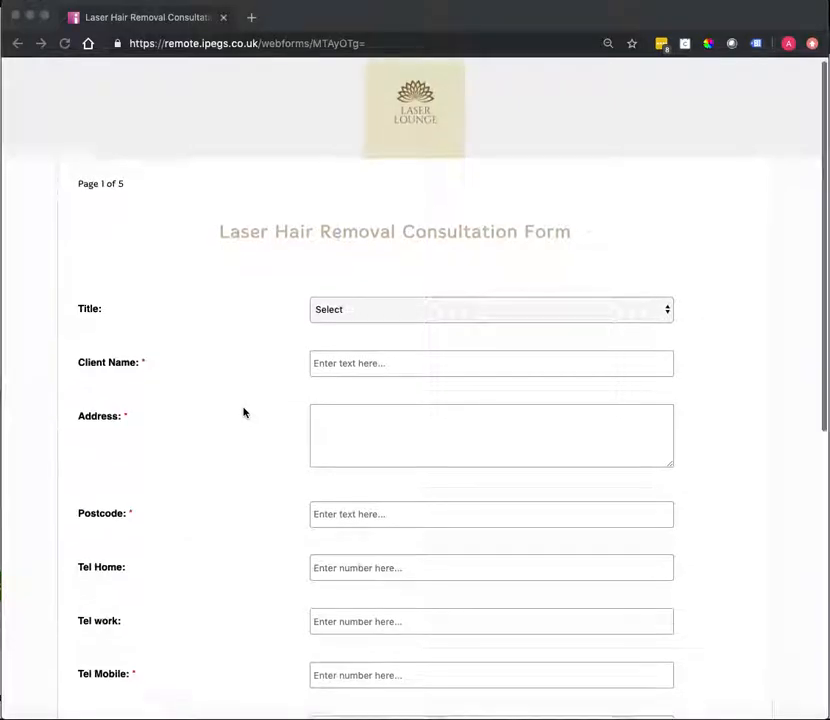
scroll(down, 3)
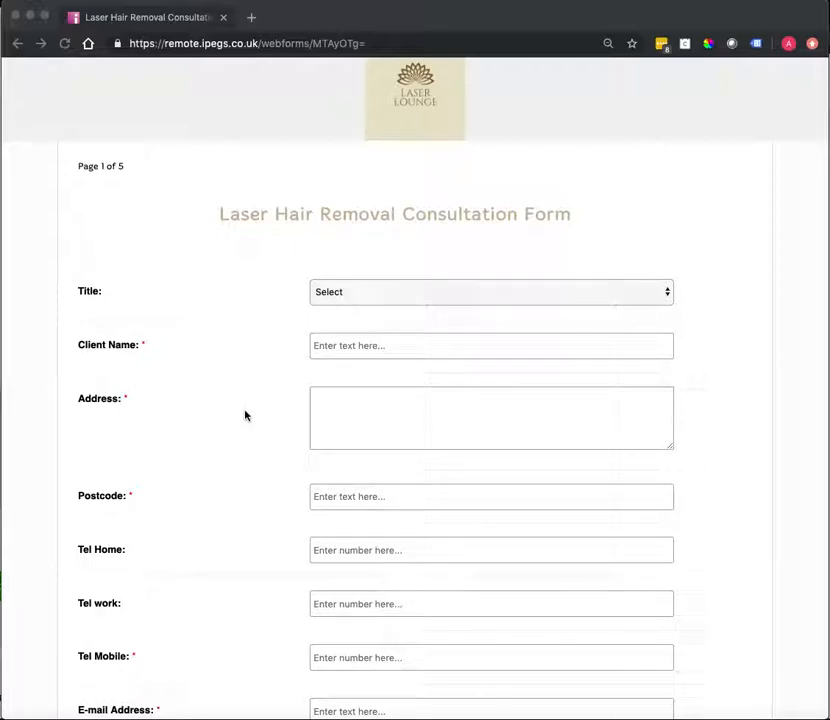
scroll(down, 3)
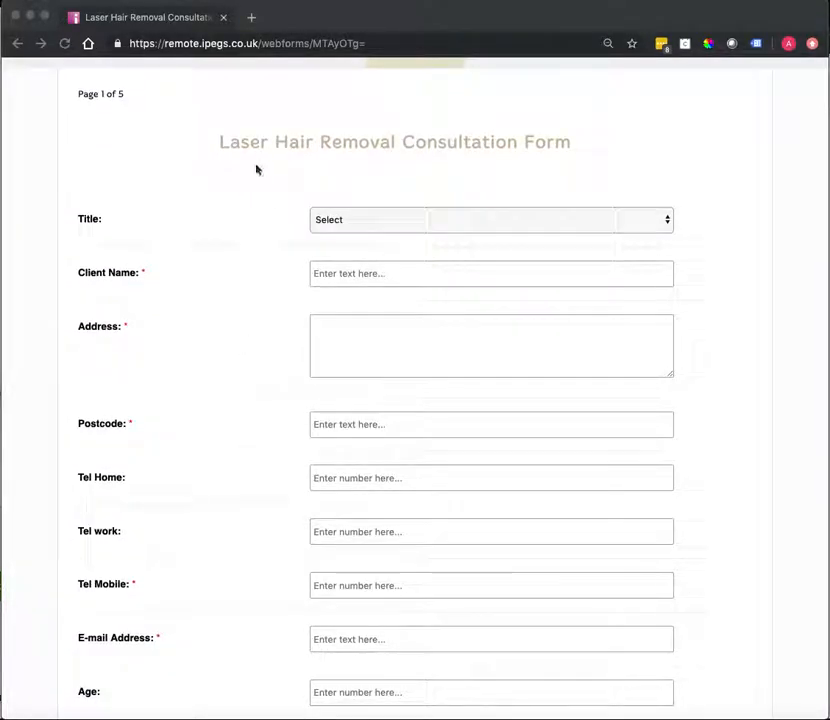
scroll(down, 3)
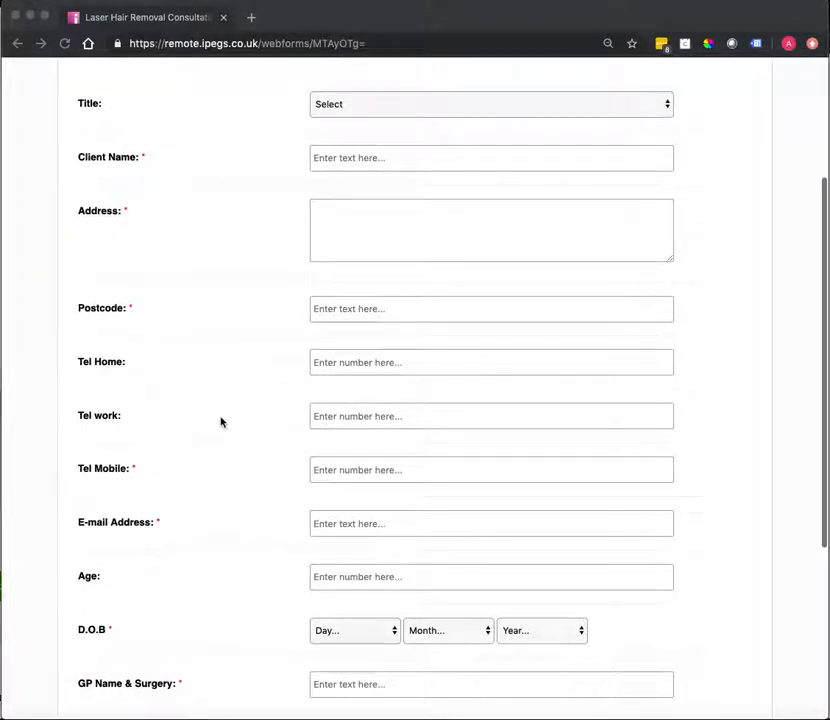
scroll(down, 3)
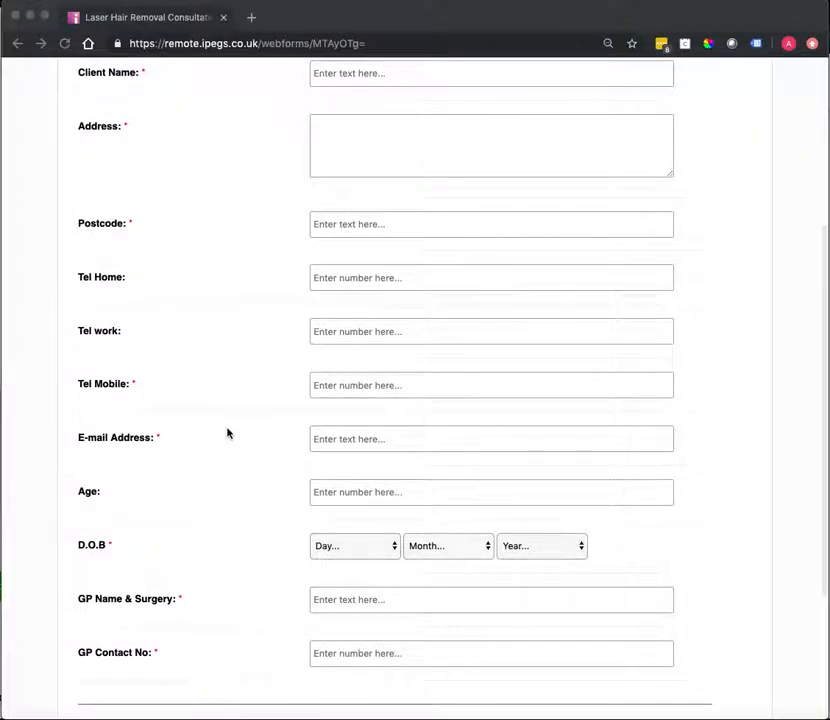
mouse_move(178, 224)
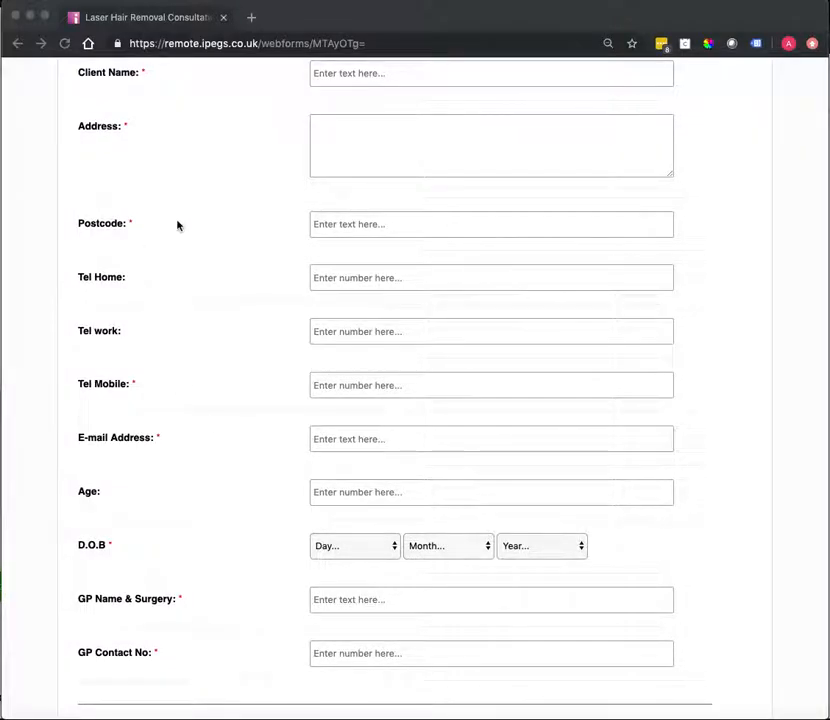
mouse_move(176, 444)
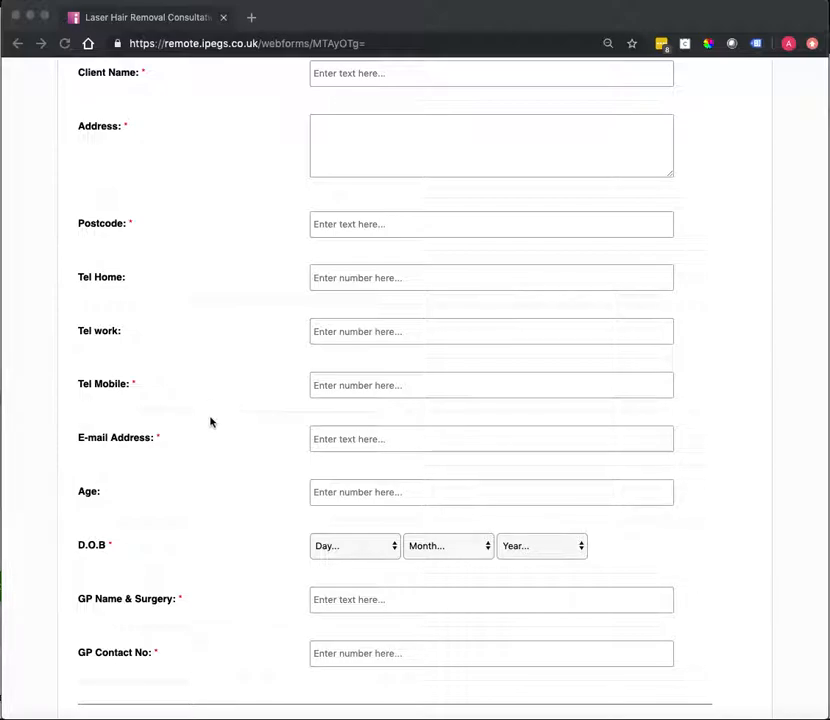
scroll(down, 3)
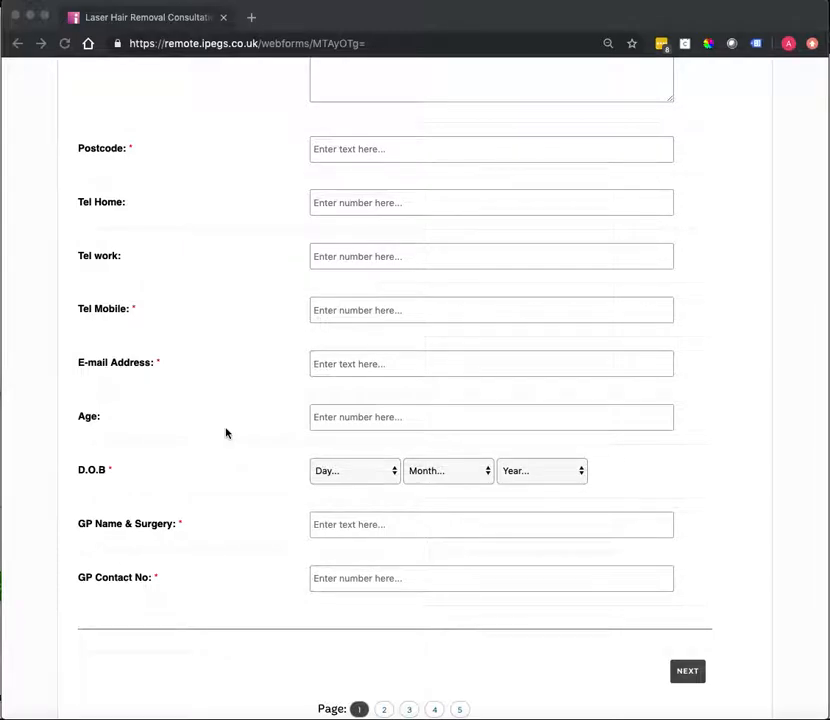
scroll(down, 3)
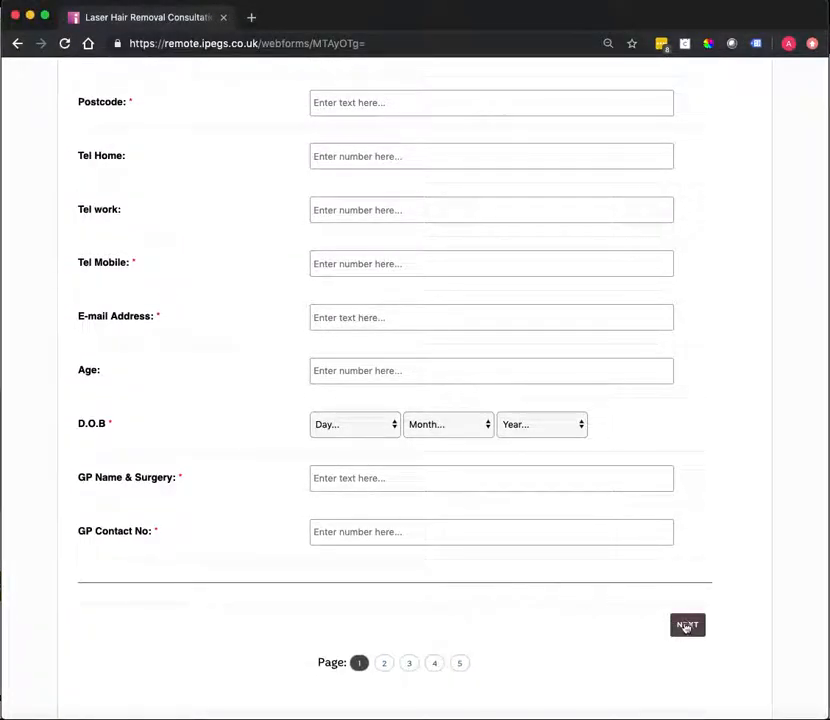
click(688, 624)
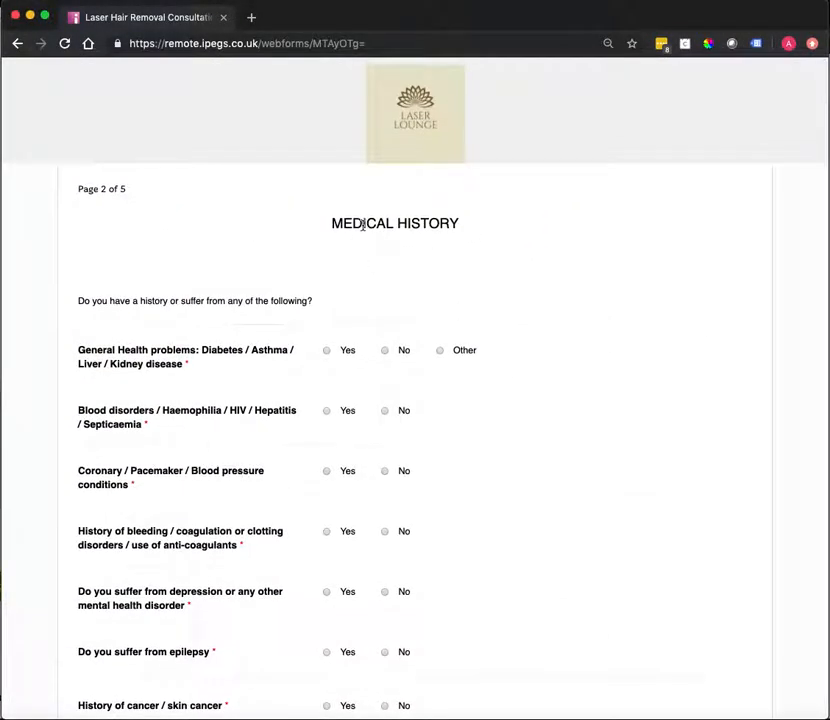
Step: Scroll past the Medical History questions on page 2 and continue to page 3, Medication
scroll(down, 3)
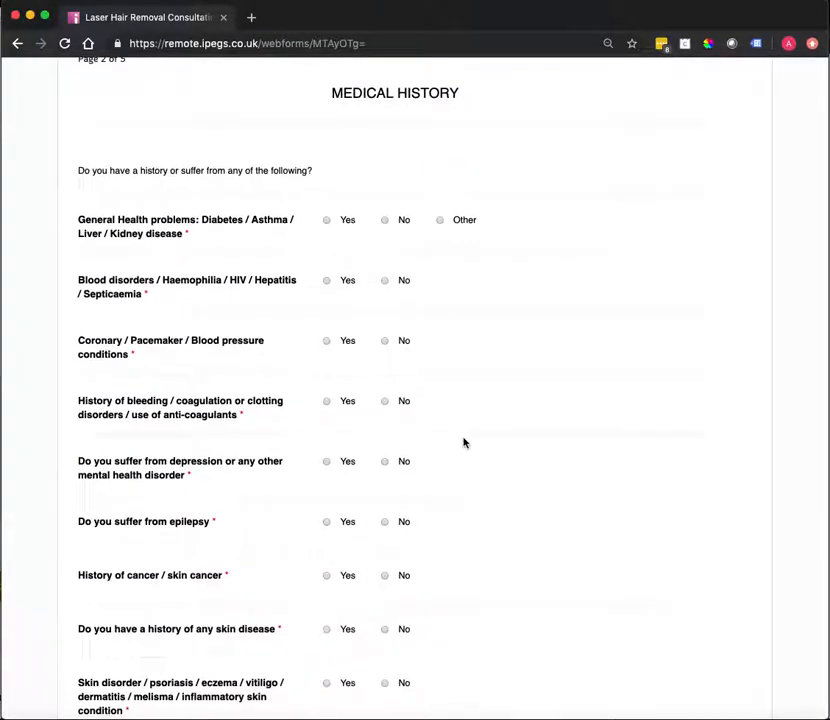
scroll(down, 3)
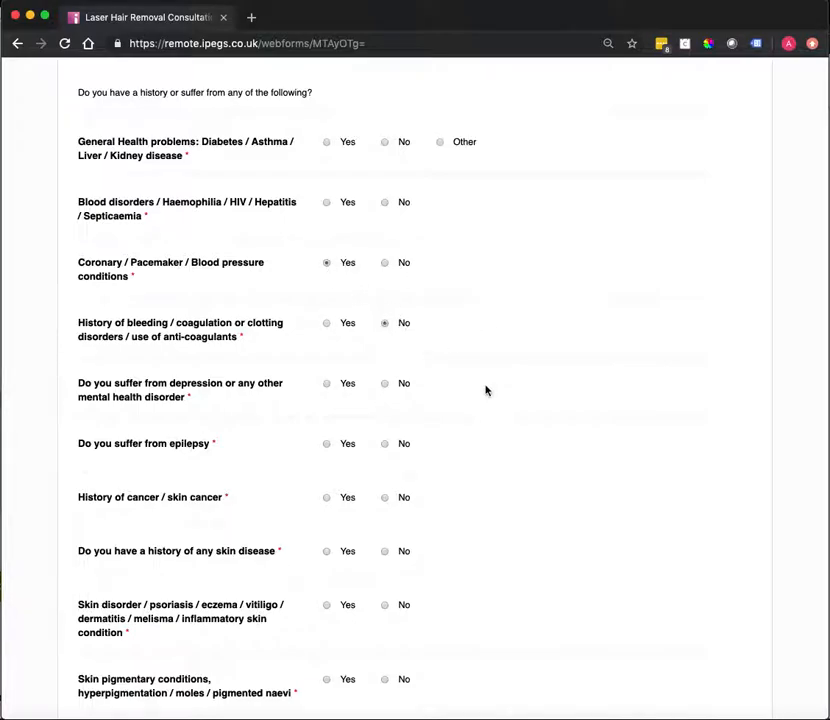
scroll(down, 3)
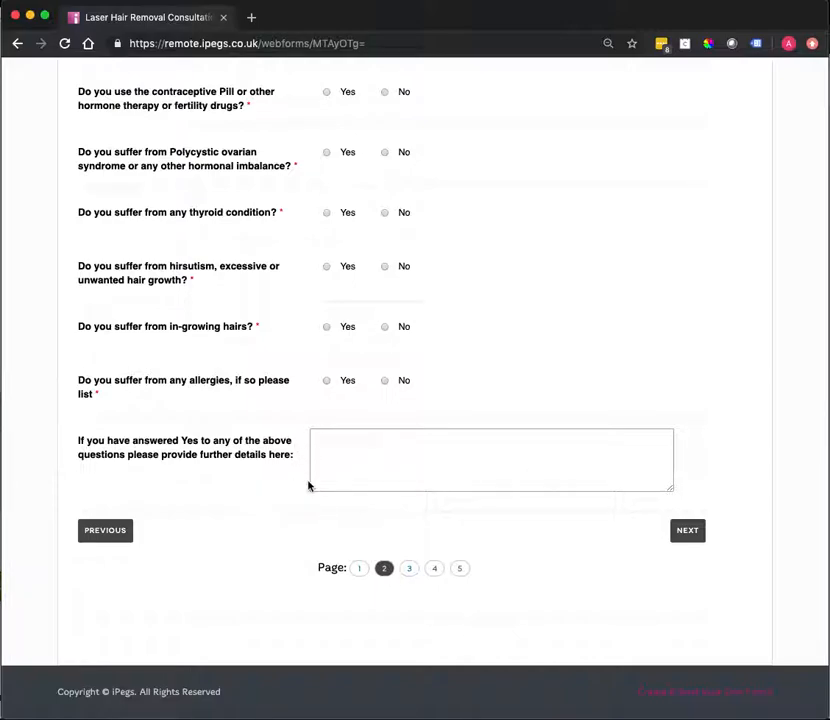
click(688, 530)
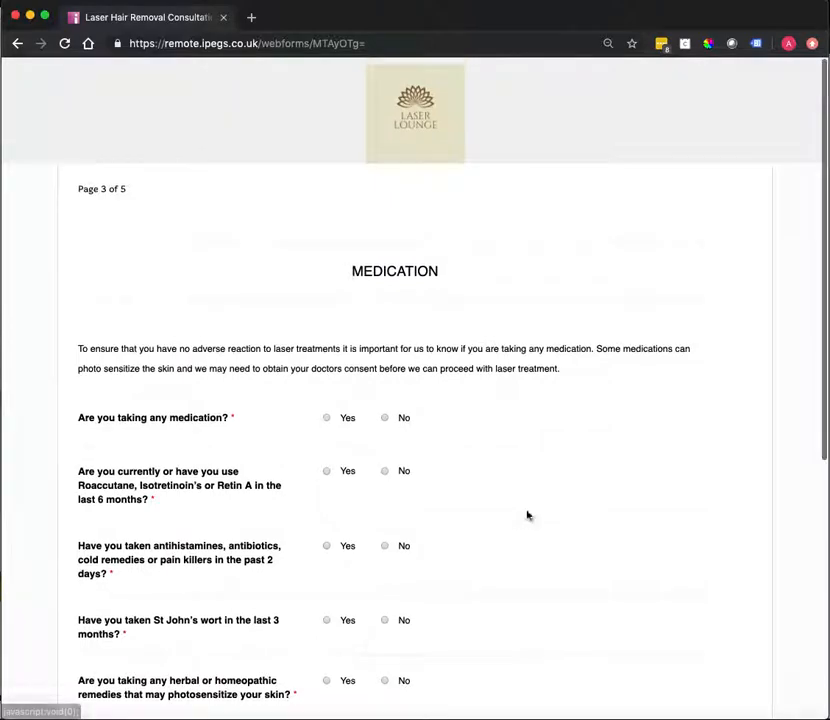
Step: Scroll through the six Medication questions to the medication list box and Previous/Next buttons
scroll(down, 3)
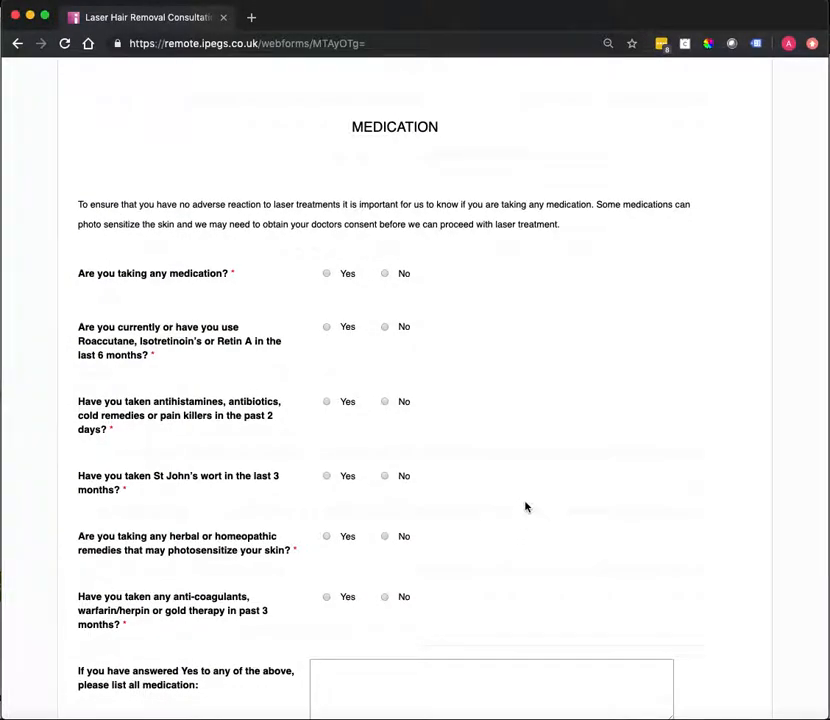
mouse_move(456, 504)
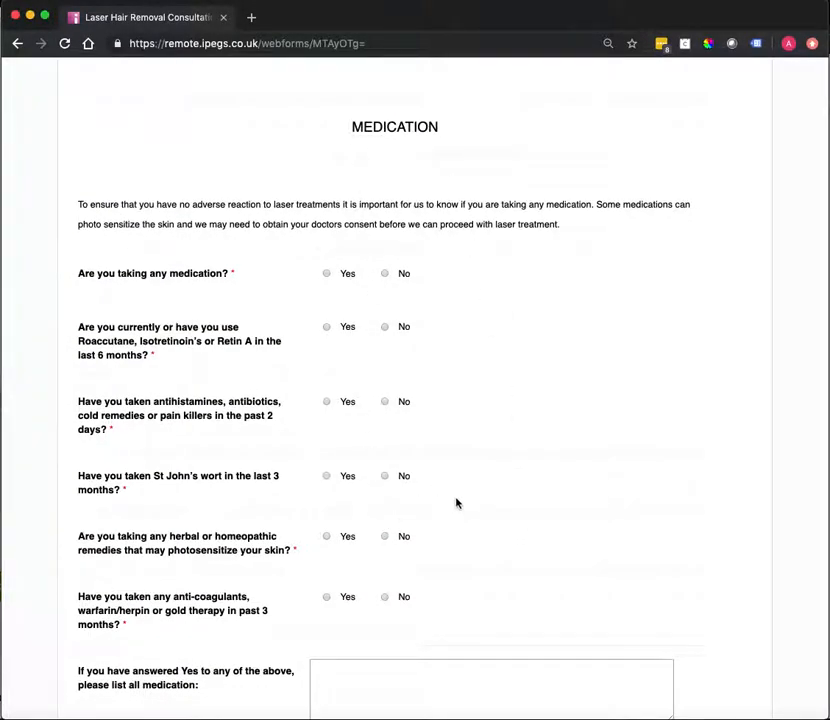
scroll(down, 3)
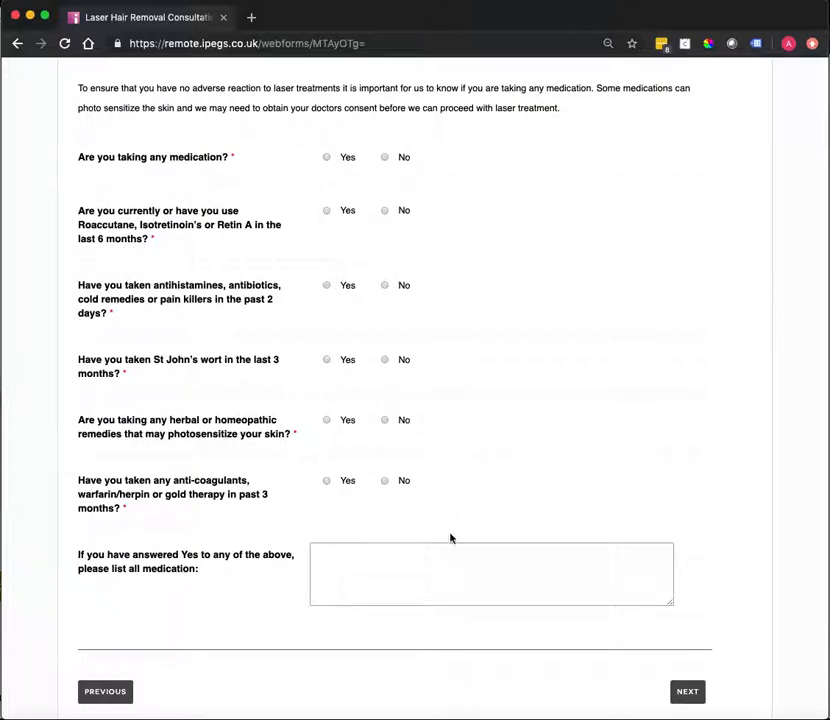
Step: Advance to page 4, Previous Skin Treatment History, and scroll to its page selector
click(686, 692)
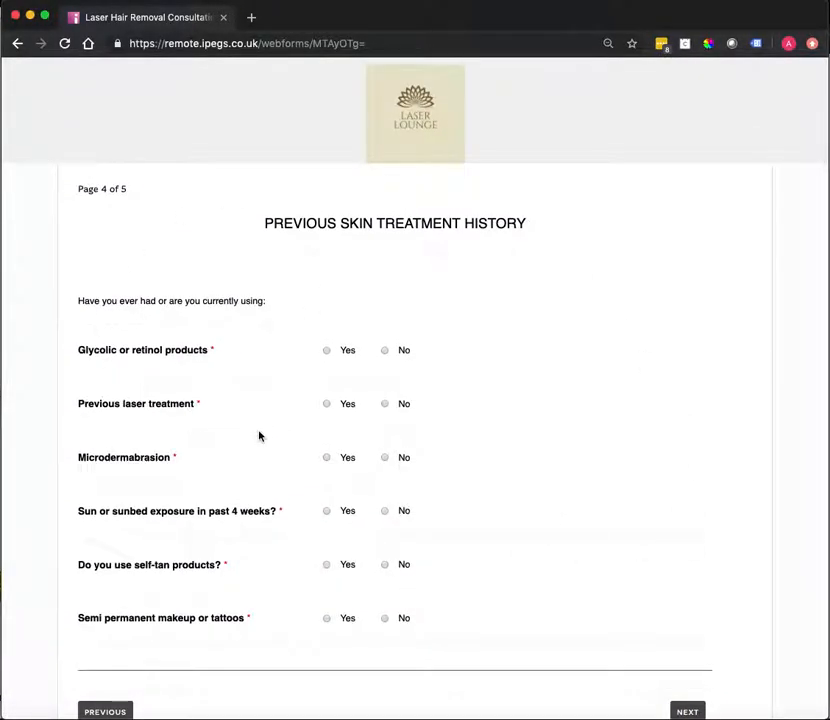
mouse_move(462, 368)
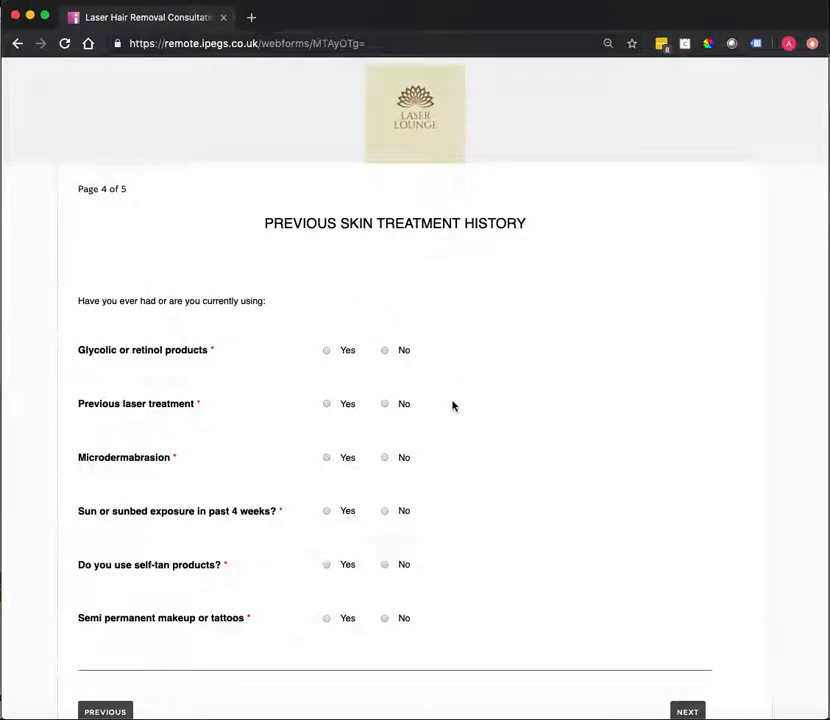
scroll(down, 3)
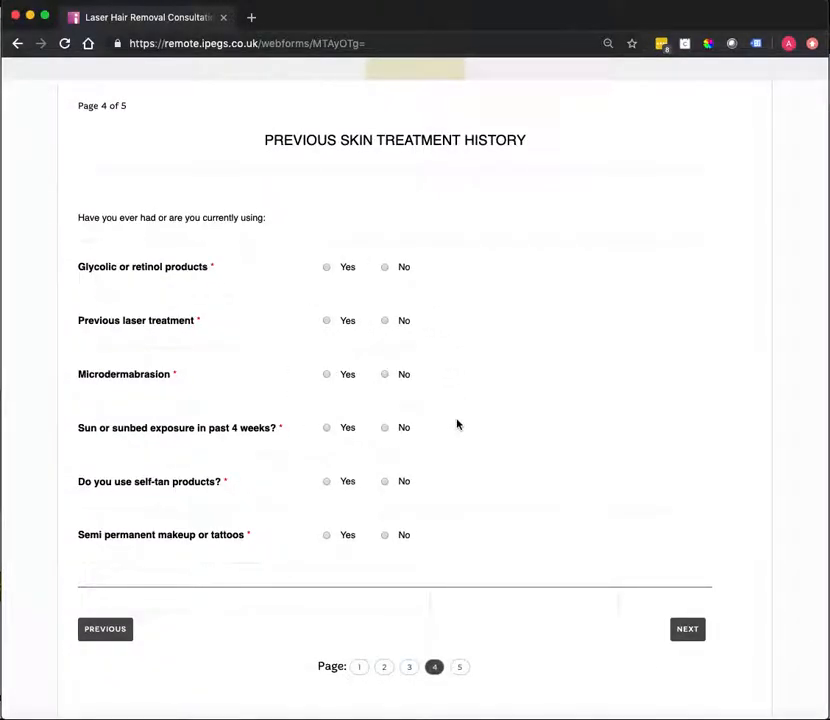
mouse_move(658, 580)
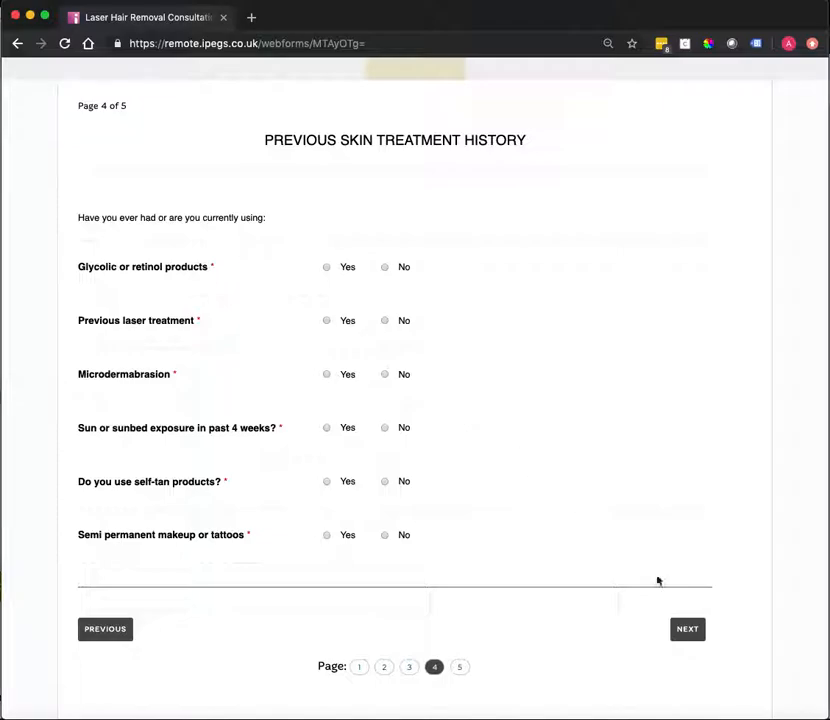
Step: Advance to page 5, Reason(s) for Treatment, and scroll down to the Patient Signature box
click(688, 628)
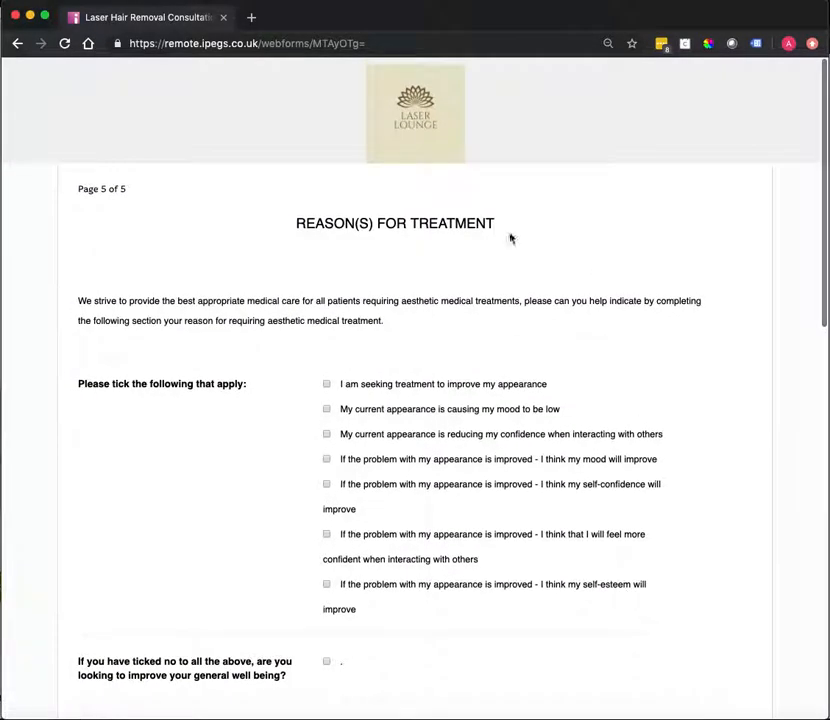
mouse_move(356, 350)
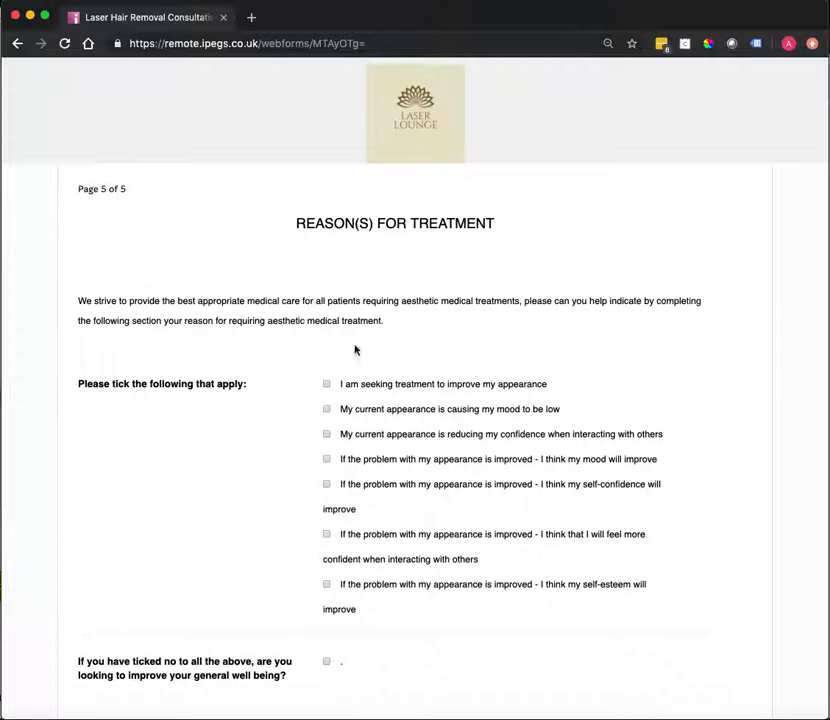
mouse_move(364, 344)
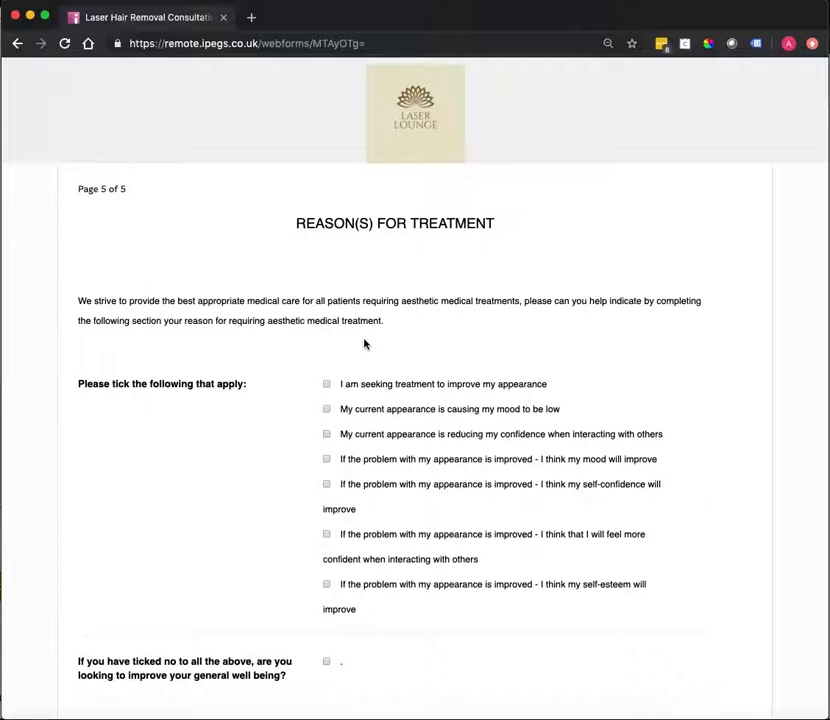
scroll(down, 3)
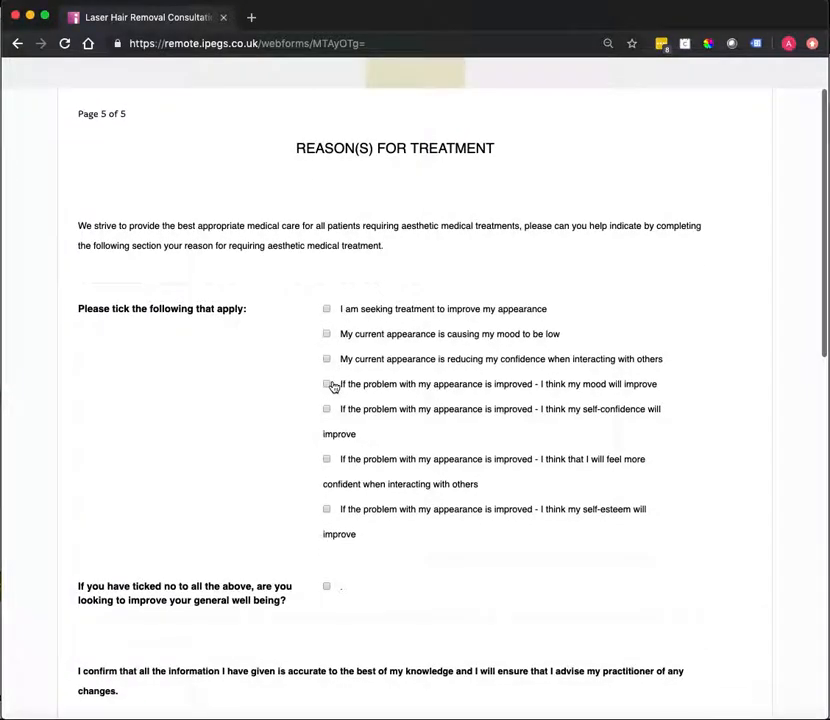
mouse_move(376, 556)
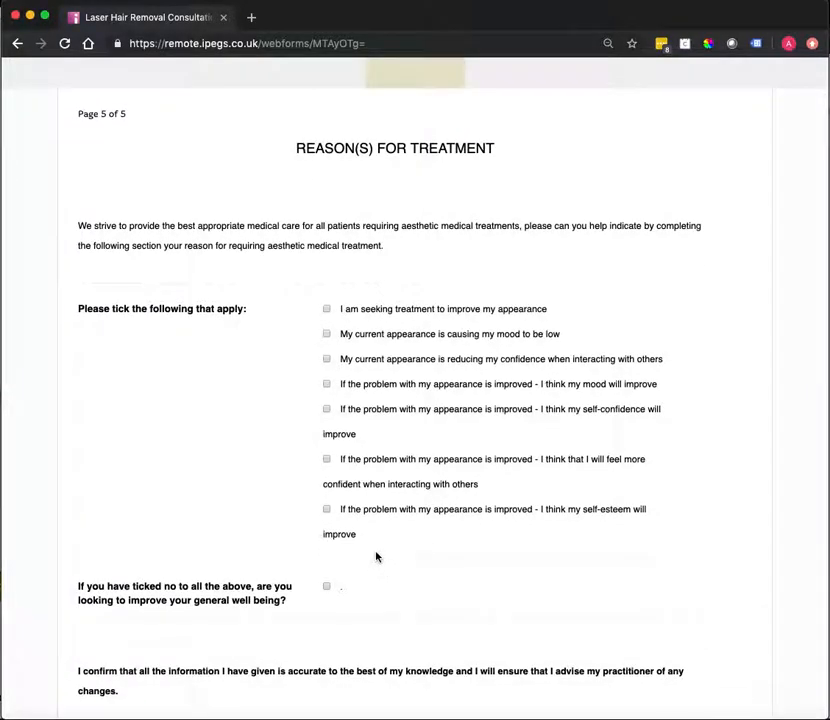
scroll(down, 3)
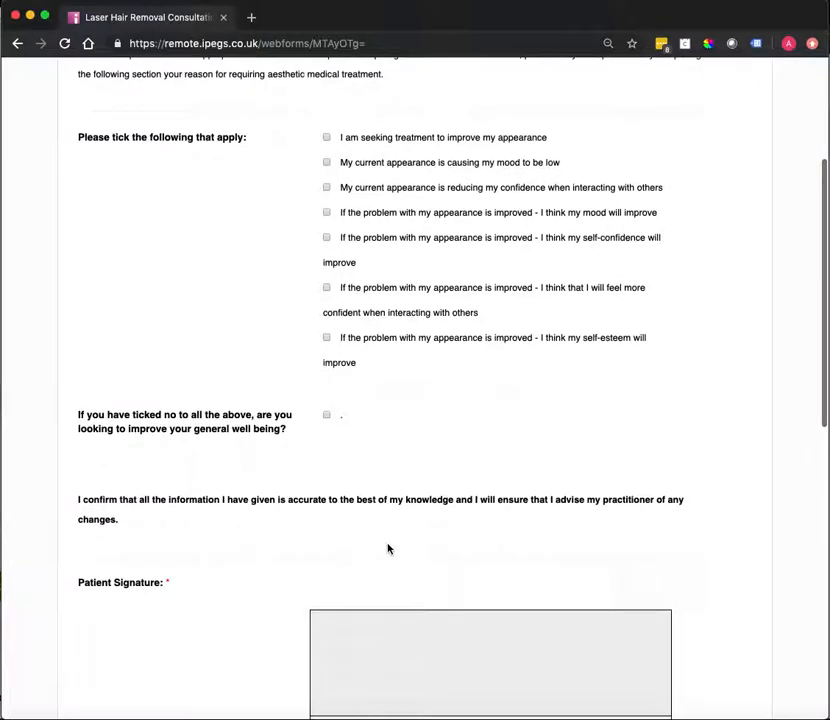
scroll(down, 3)
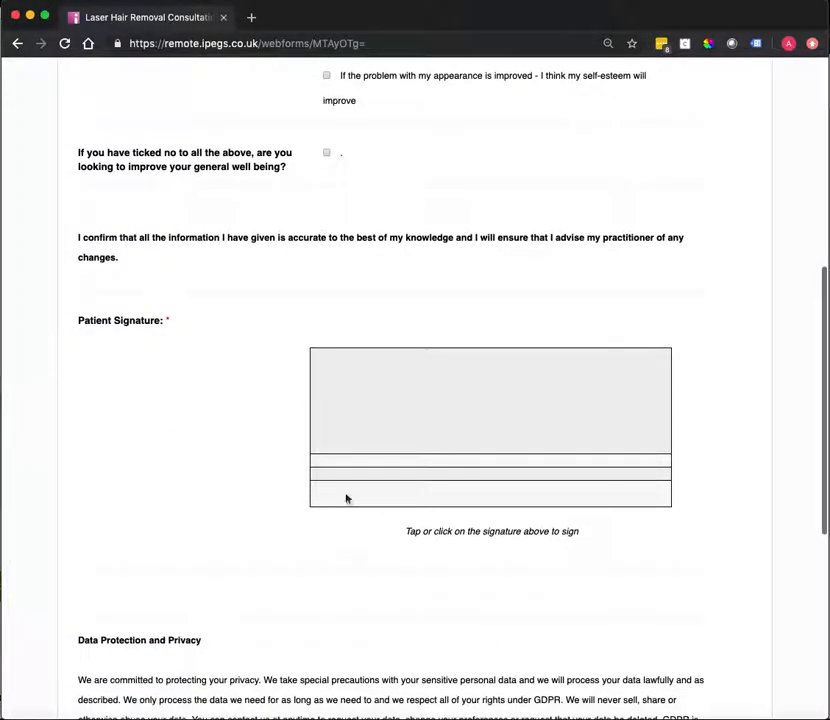
scroll(down, 3)
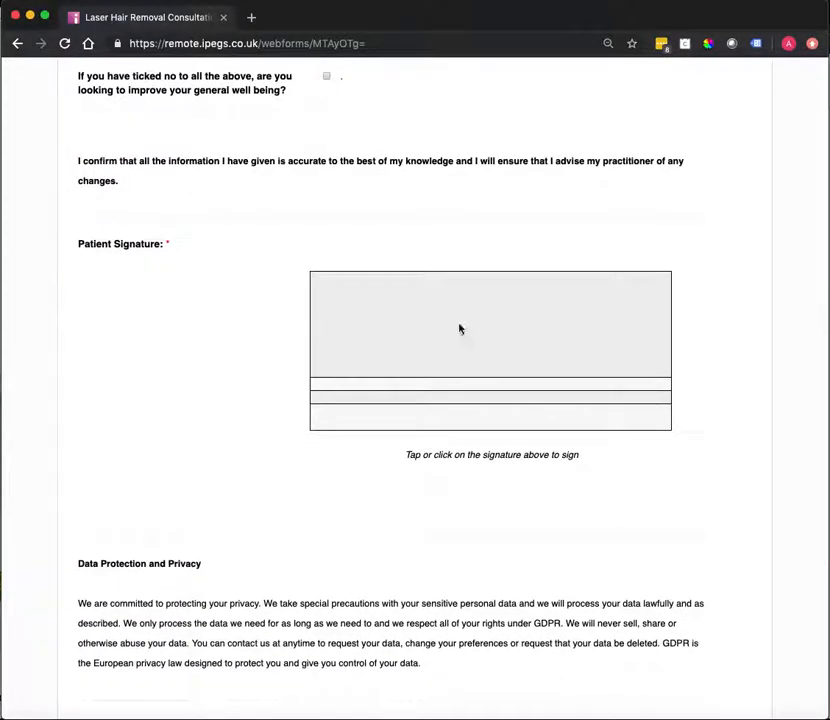
Step: Sign the patient signature box as 'Joe Bloggs', clear it, redraw the signature and save it
click(460, 328)
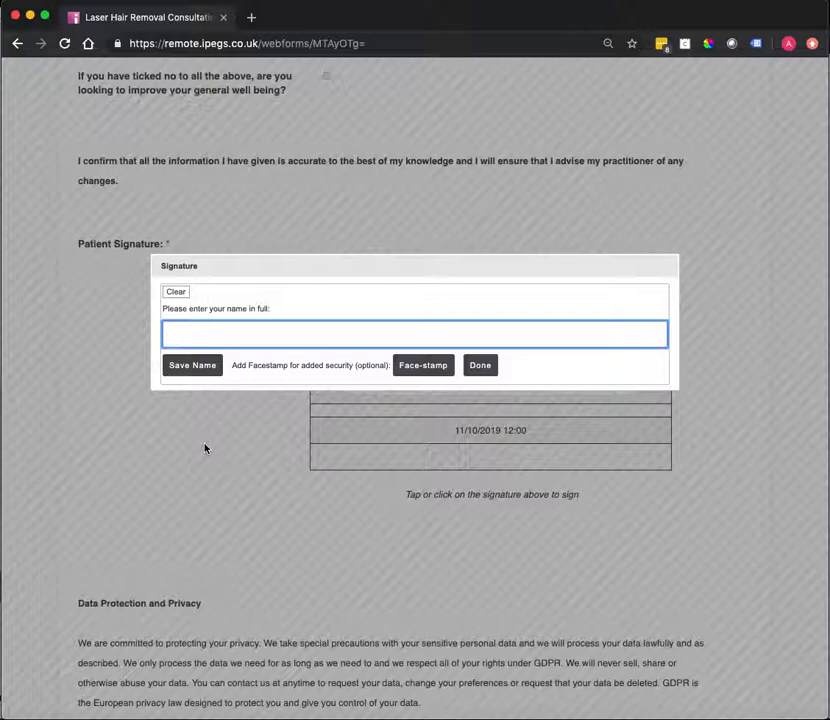
text(Joe Bloggs)
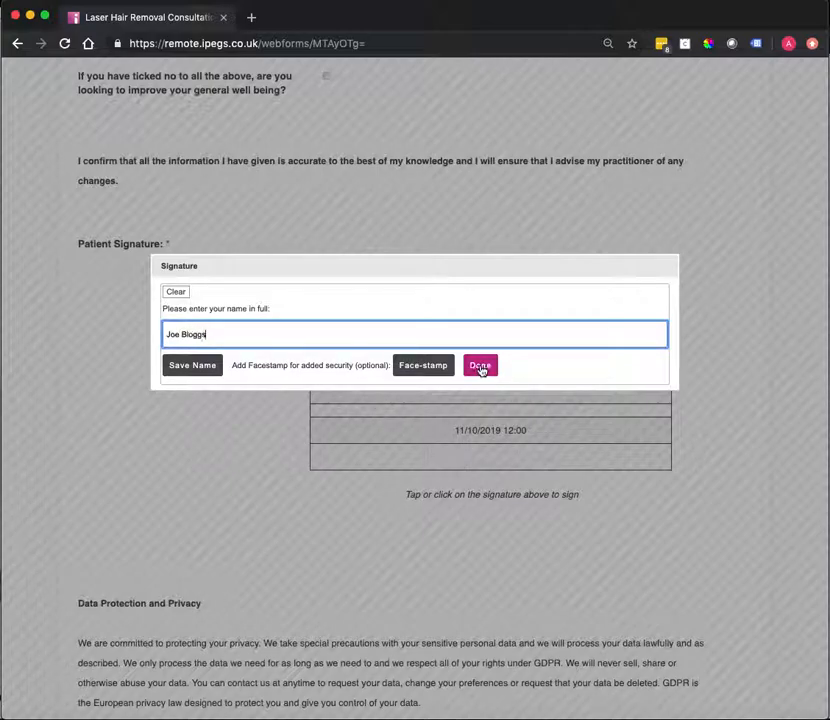
click(480, 364)
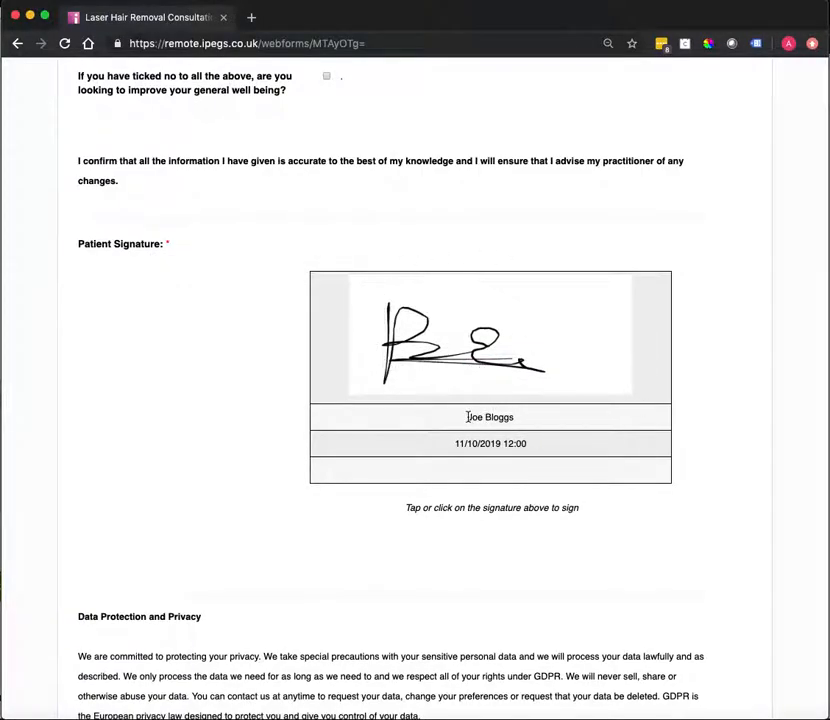
click(490, 336)
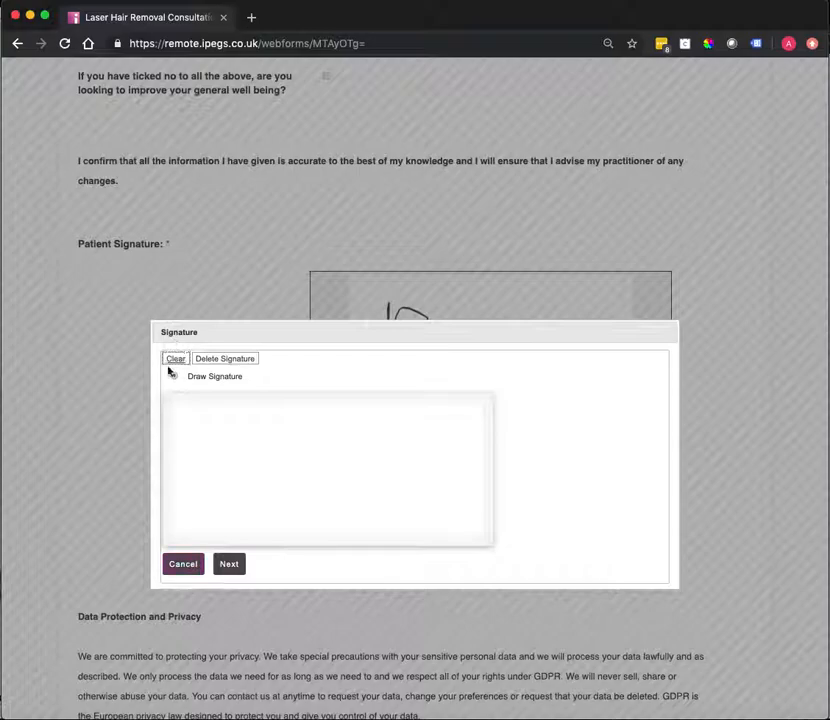
click(176, 358)
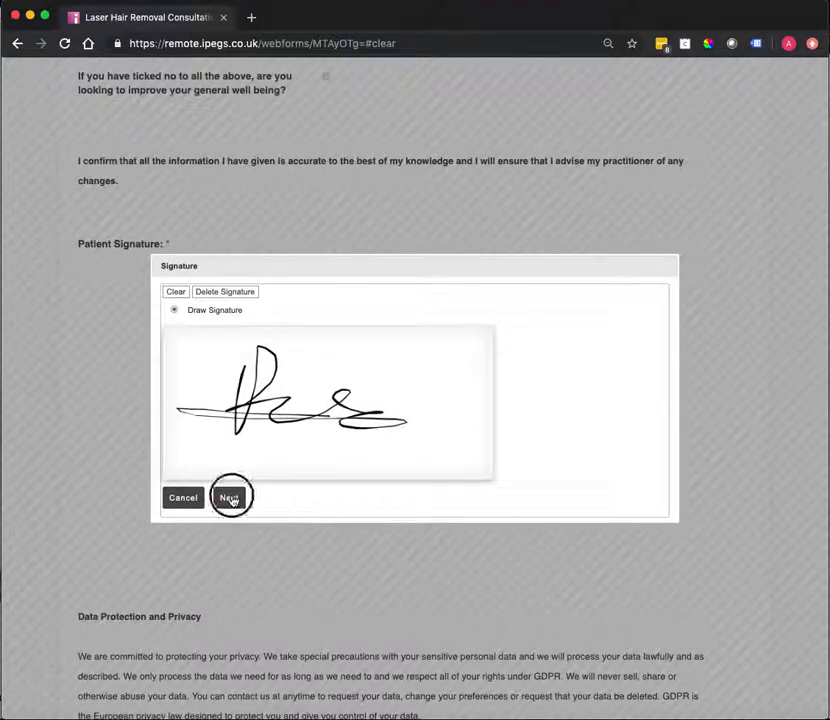
click(232, 496)
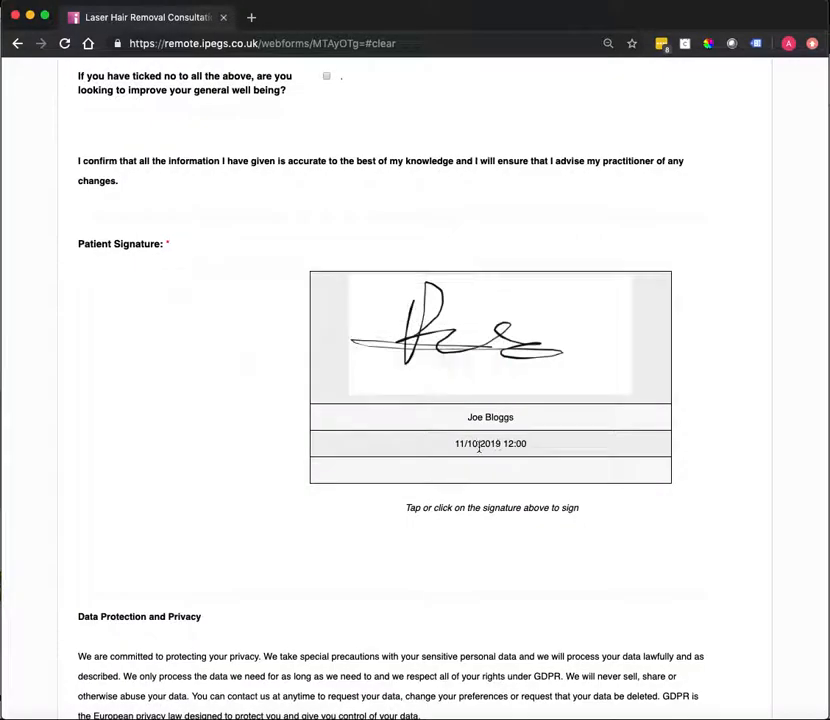
Step: Scroll past the Data Protection and Privacy notice to the Your Email field and SUBMIT button
scroll(down, 3)
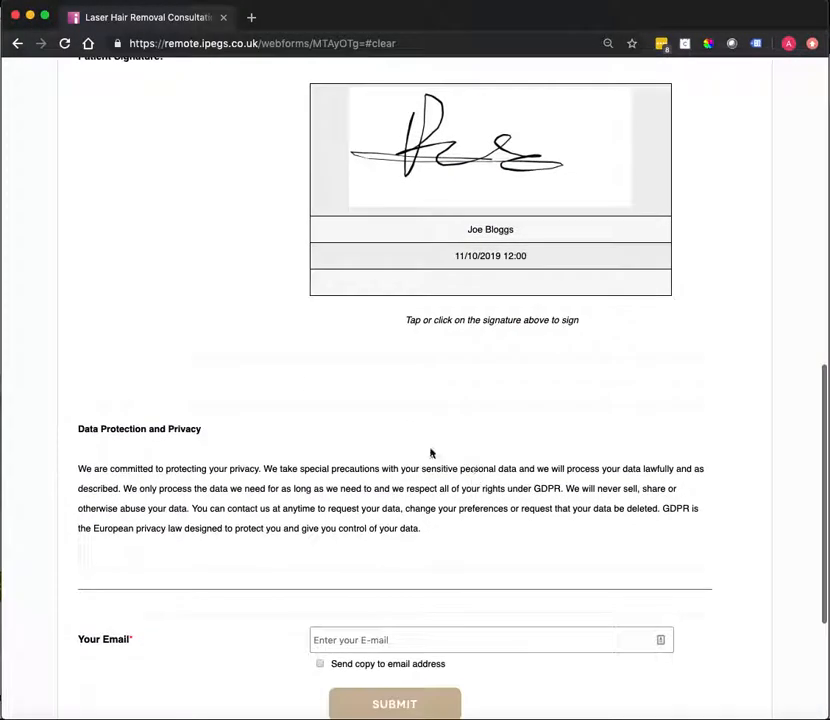
mouse_move(128, 456)
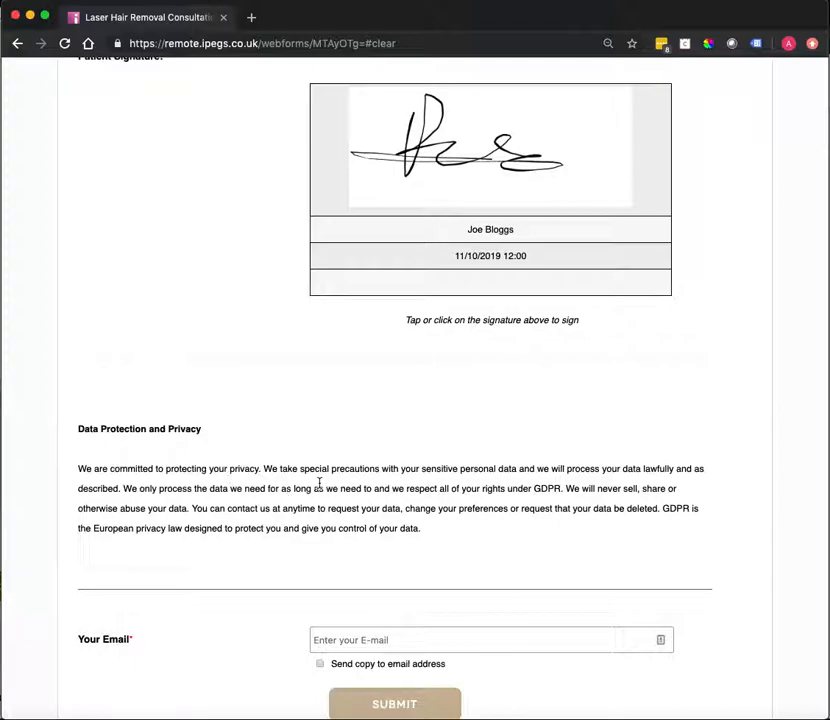
scroll(down, 3)
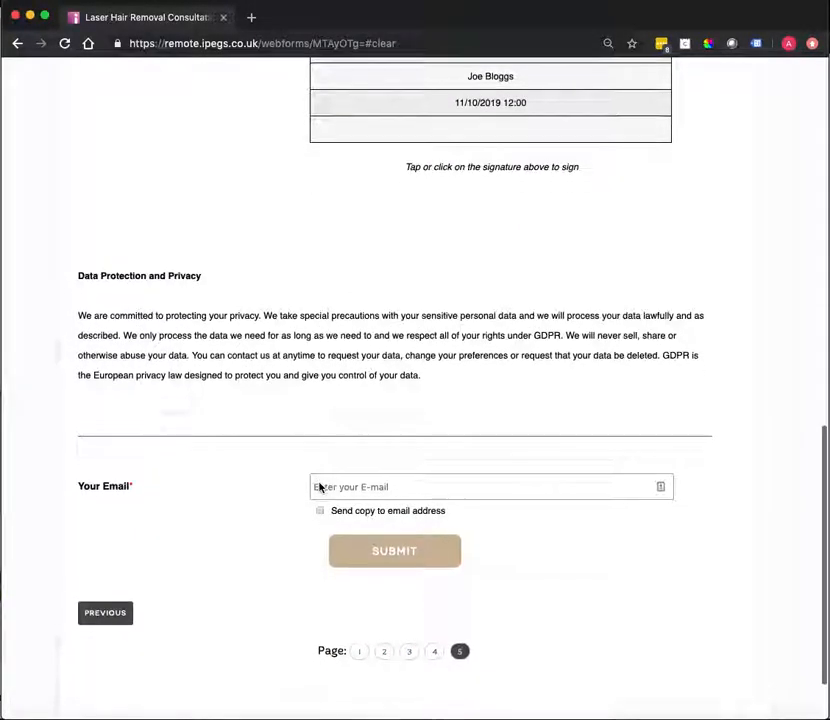
scroll(down, 3)
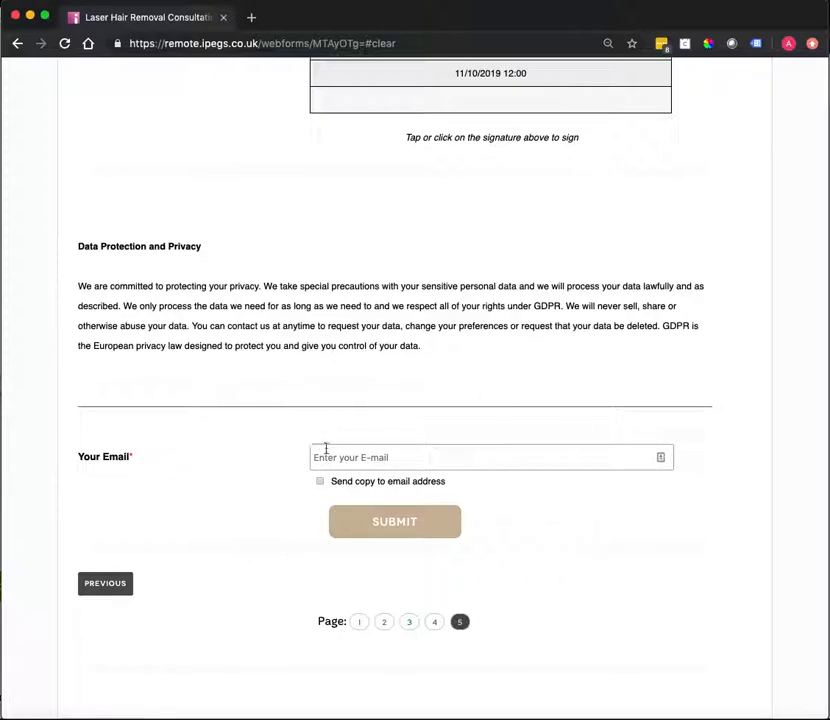